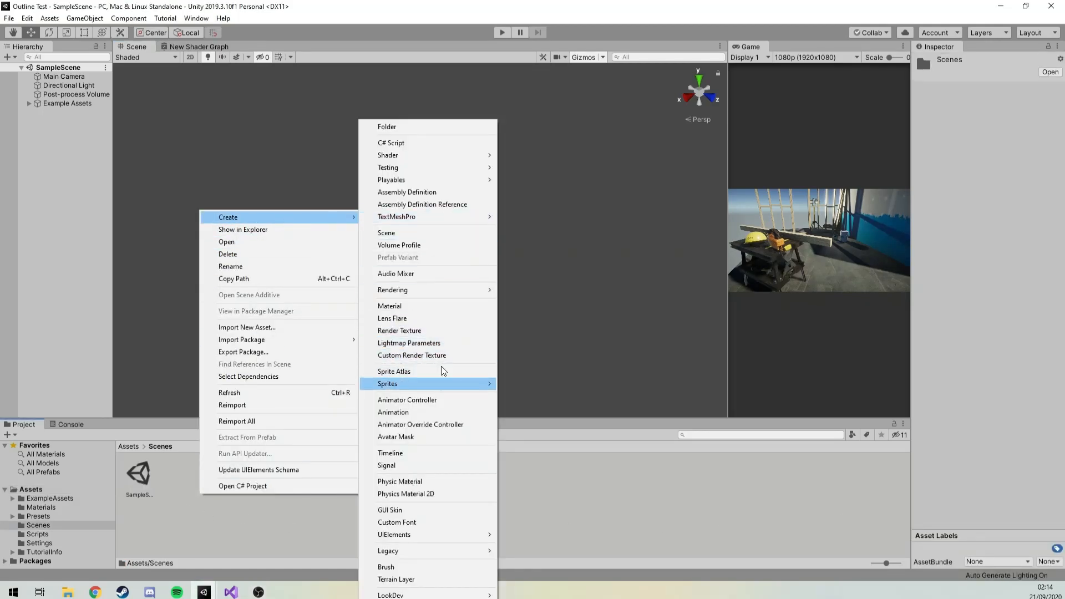
Create and open a new scene, then add a 3D Cube to it
left_click(386, 232)
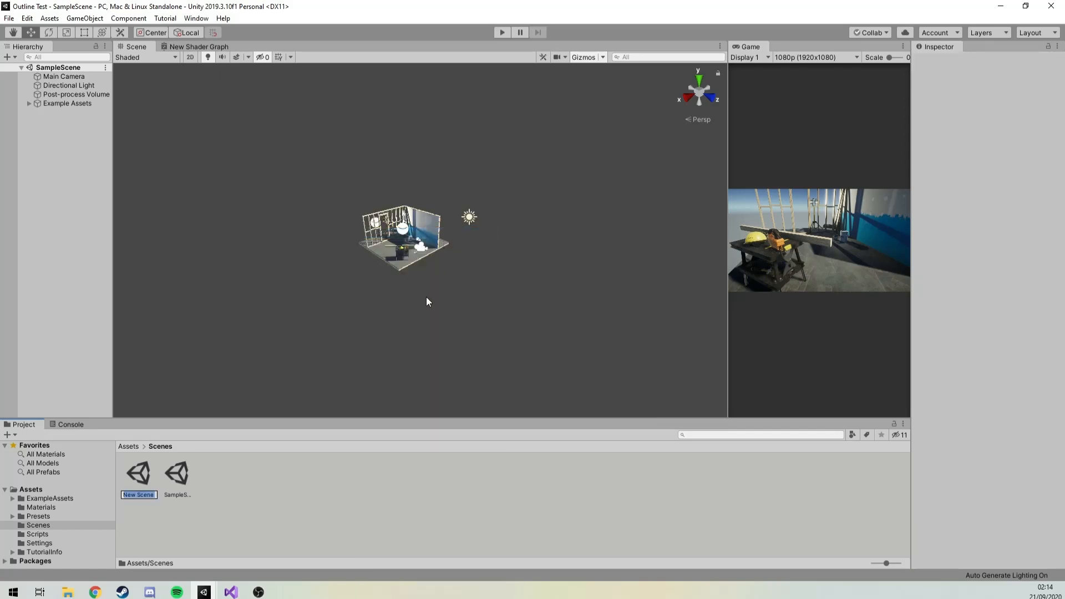
left_click(138, 473)
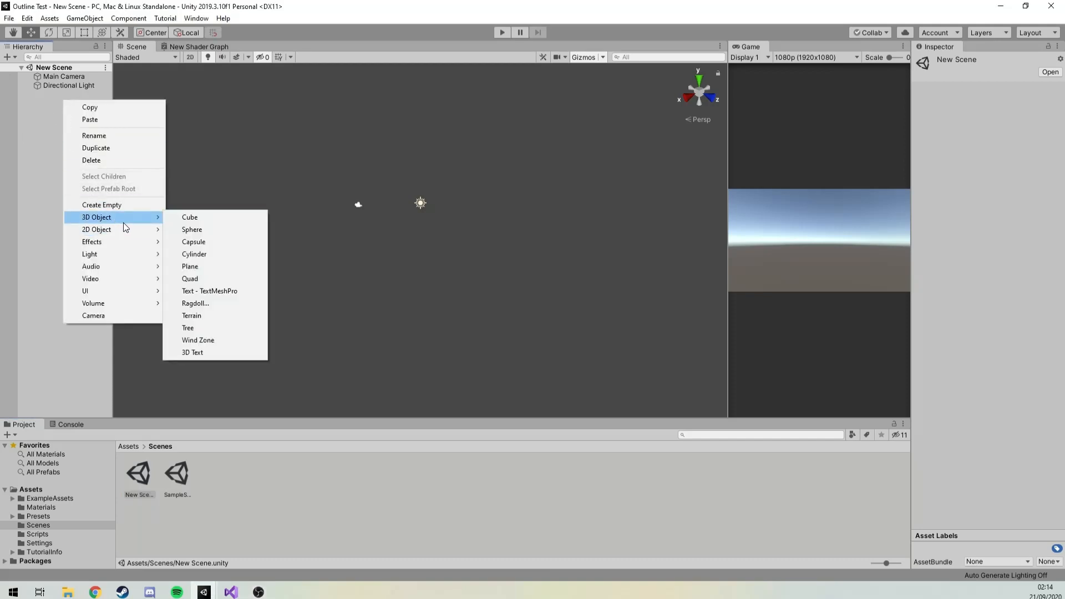
left_click(189, 216)
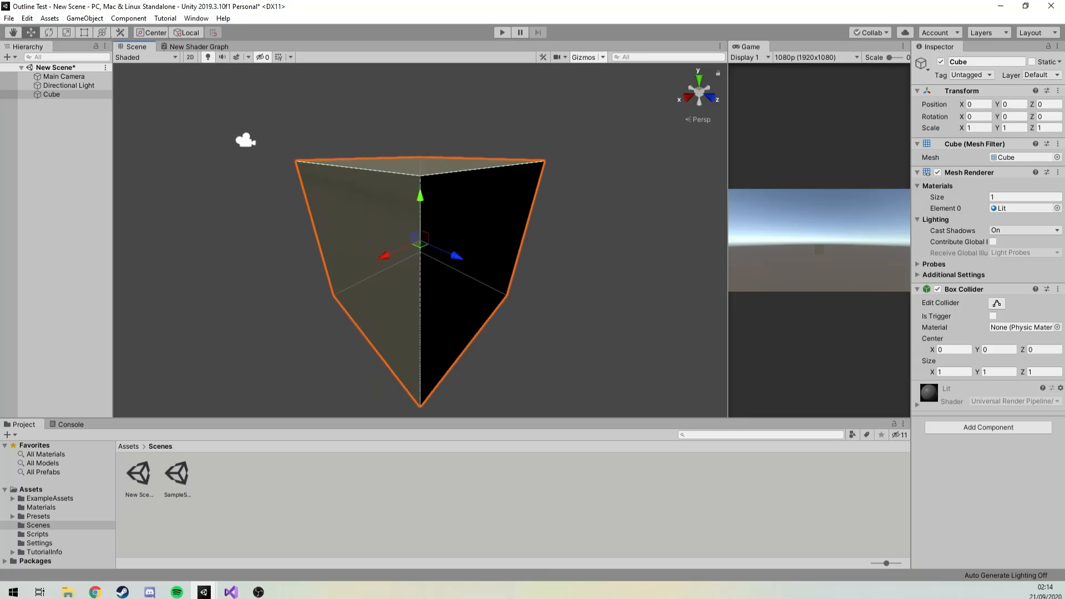
Create a C# script named OutlineScript in Assets/Scripts and open it in Visual Studio
right_click(139, 475)
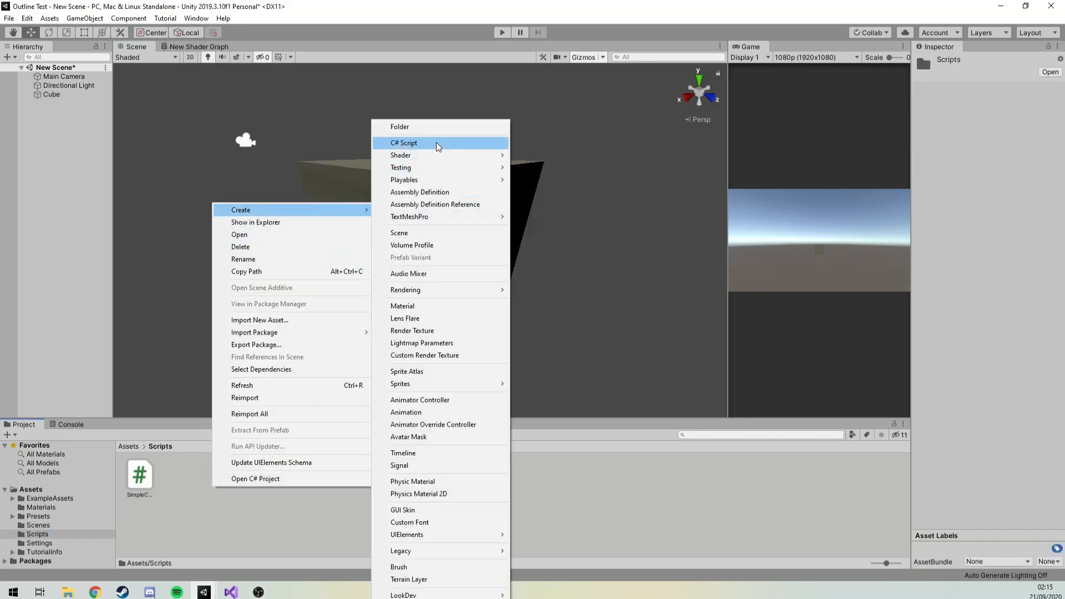
left_click(405, 143)
type("Outline")
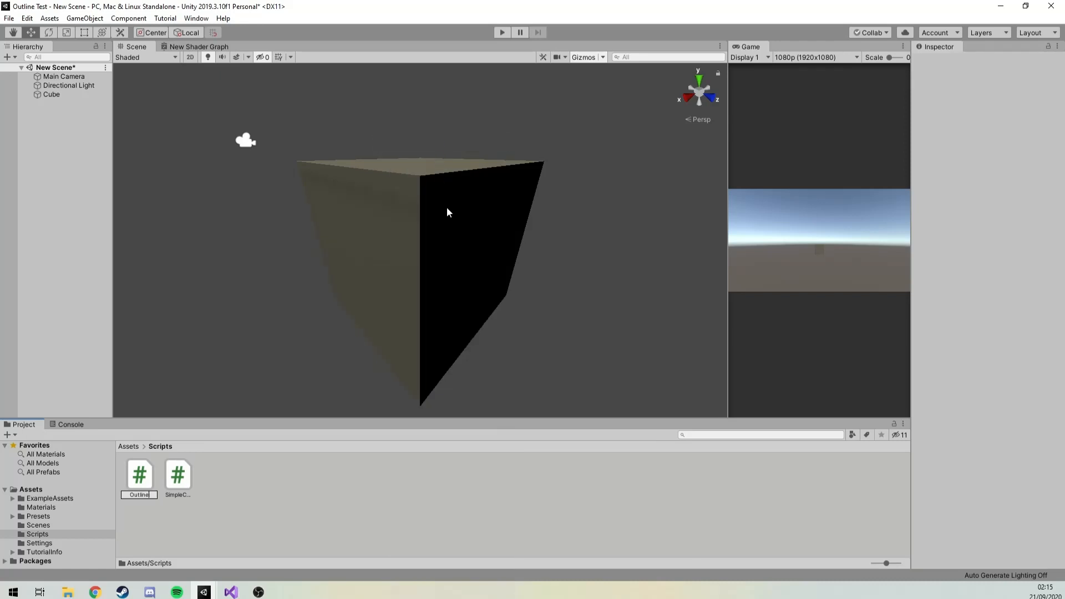
left_click(139, 473)
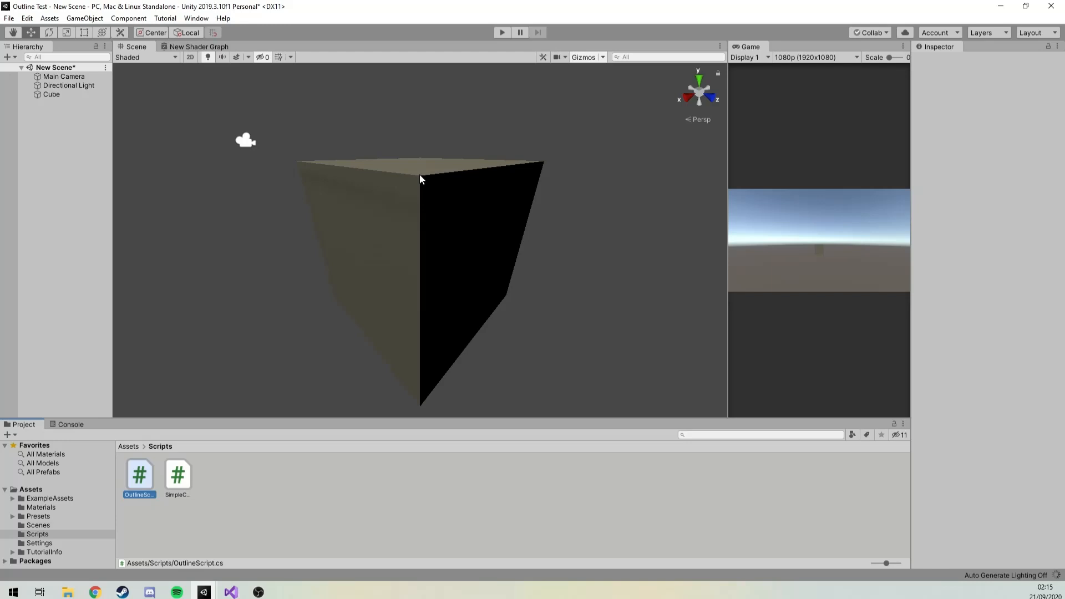
left_click(139, 474)
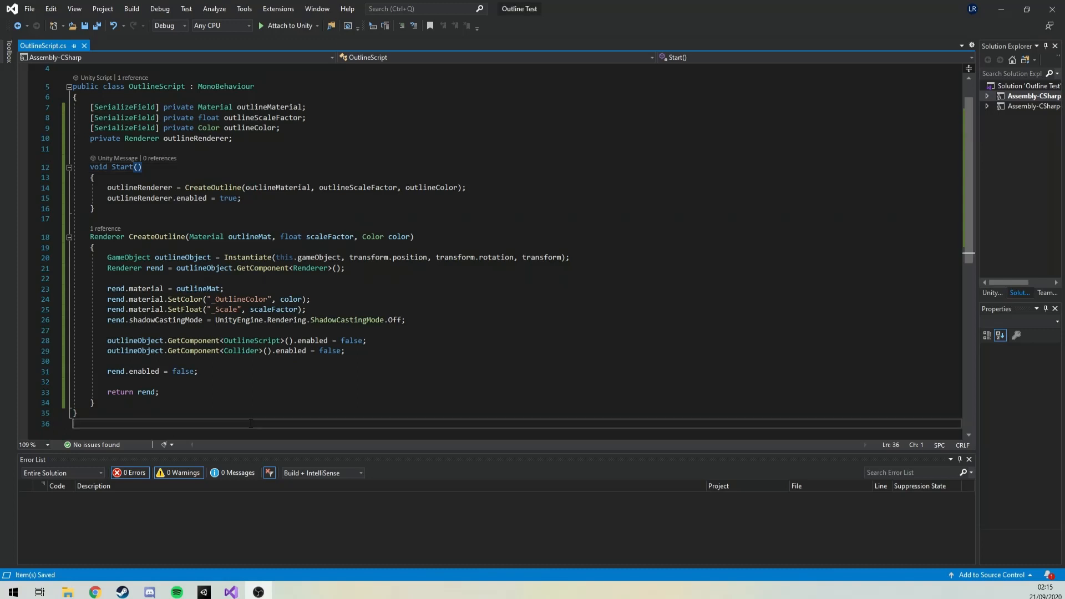
Select all of the OutlineScript code in the editor
key("ctrl+a")
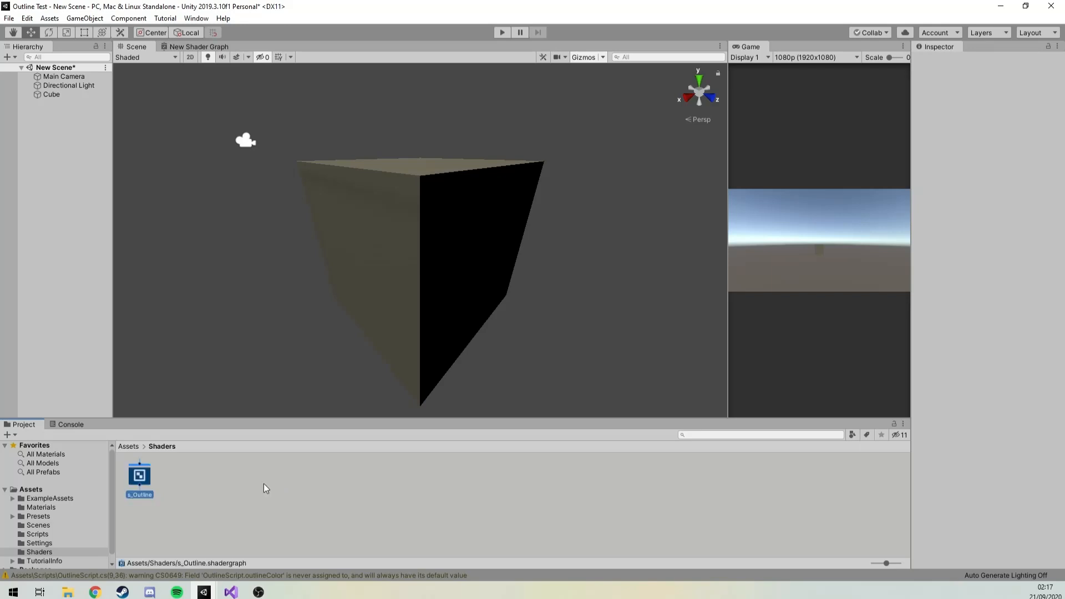
Select s_Outline.shadergraph in Assets/Shaders and open it in the Shader Graph editor
left_click(139, 475)
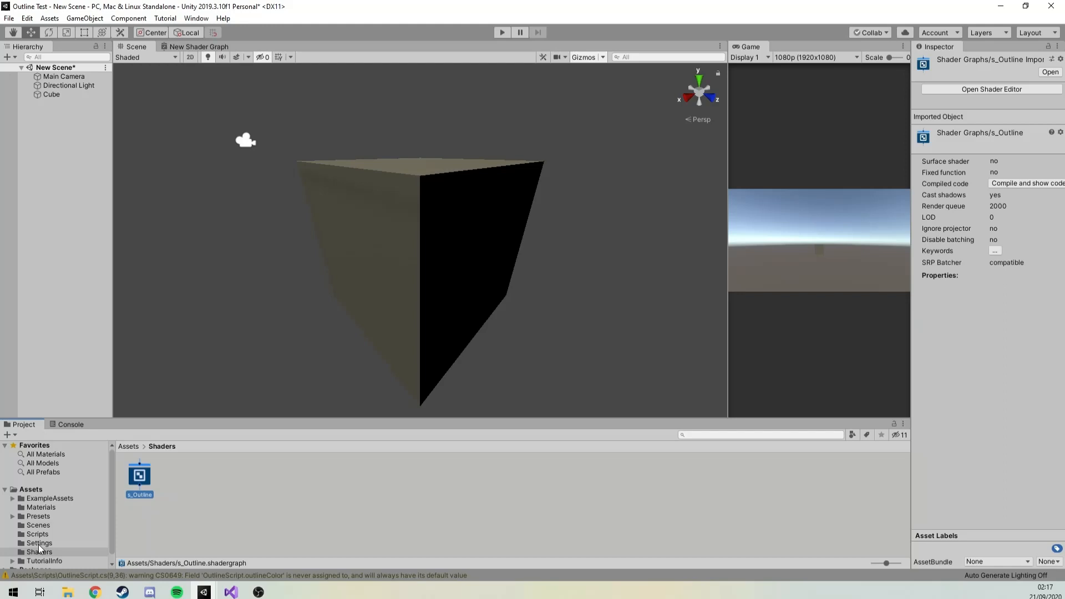
double_click(139, 474)
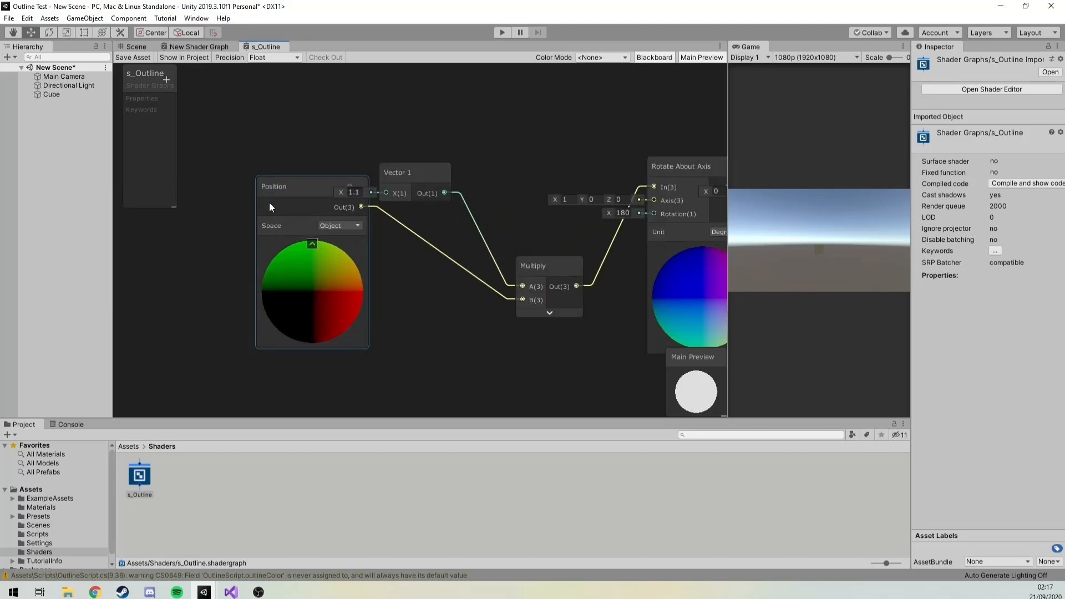
Convert the 1.1 node to a property named Scale with default -1.1
right_click(411, 164)
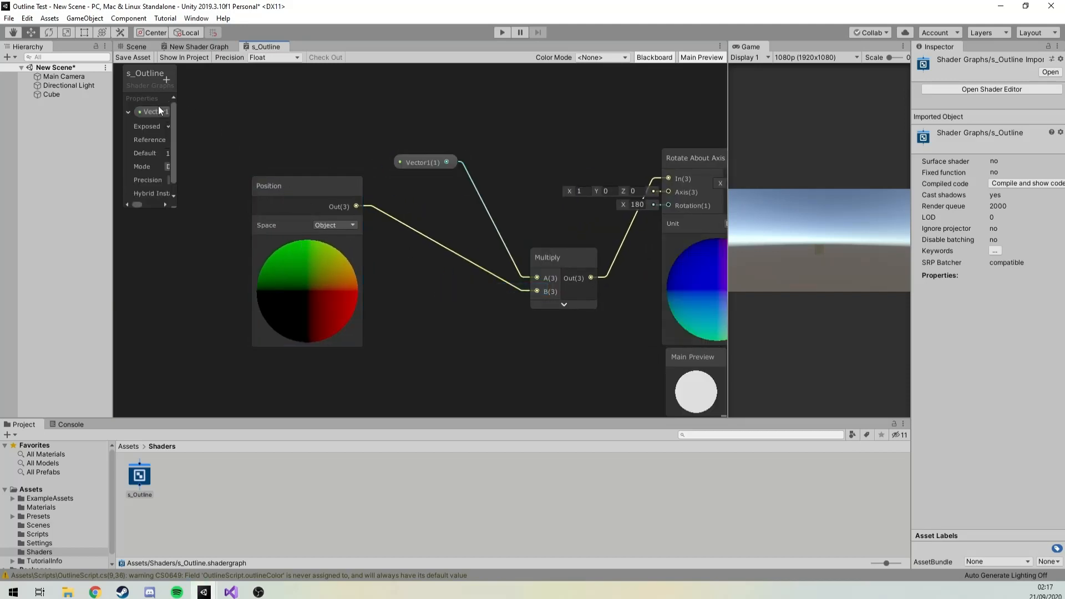
left_click(154, 112)
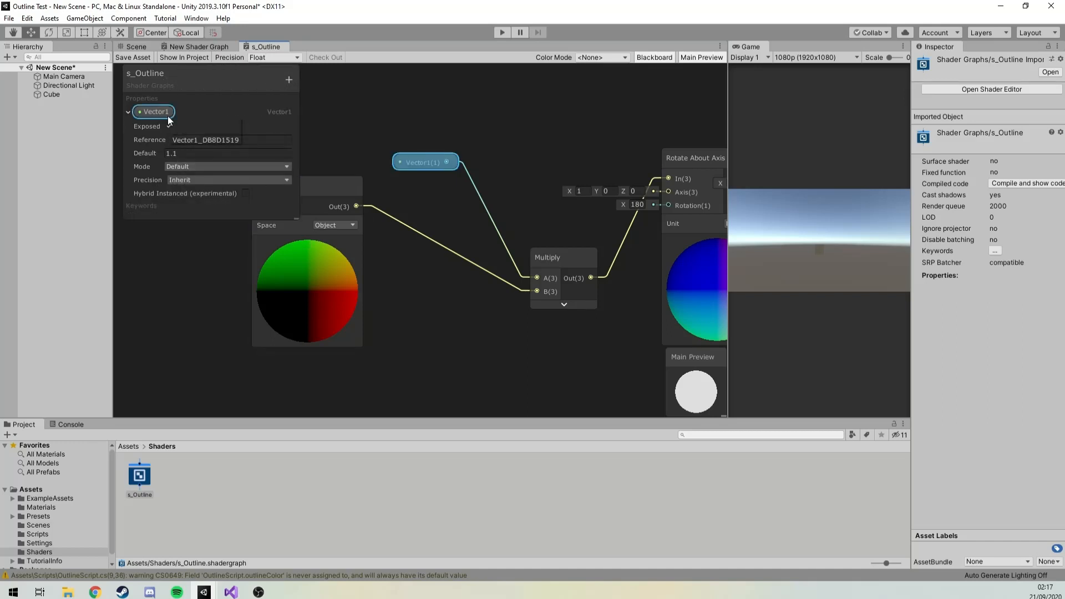
type("Scale")
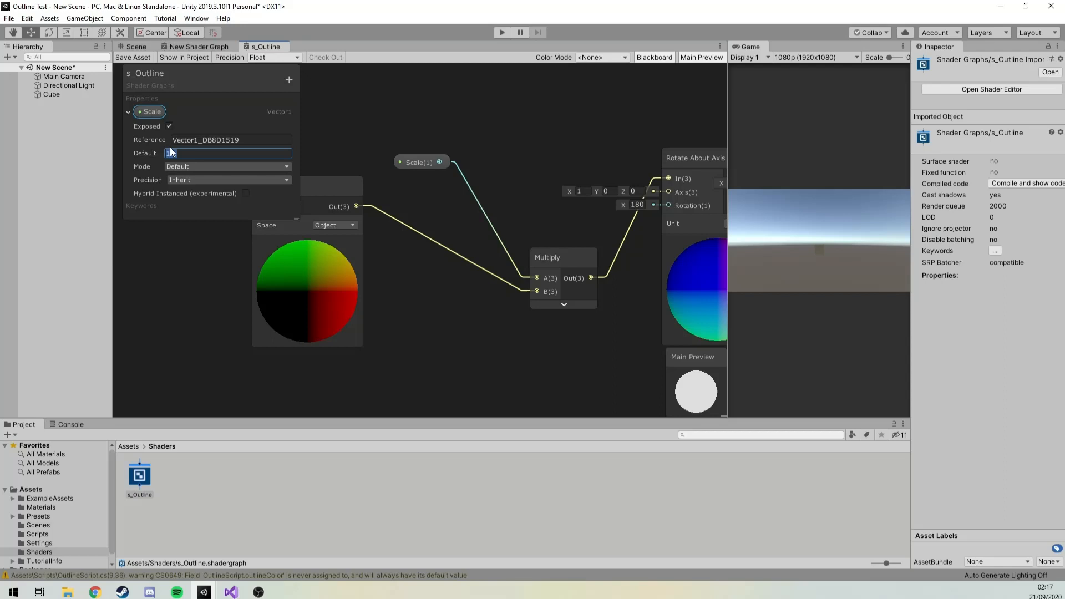
type("-1.1")
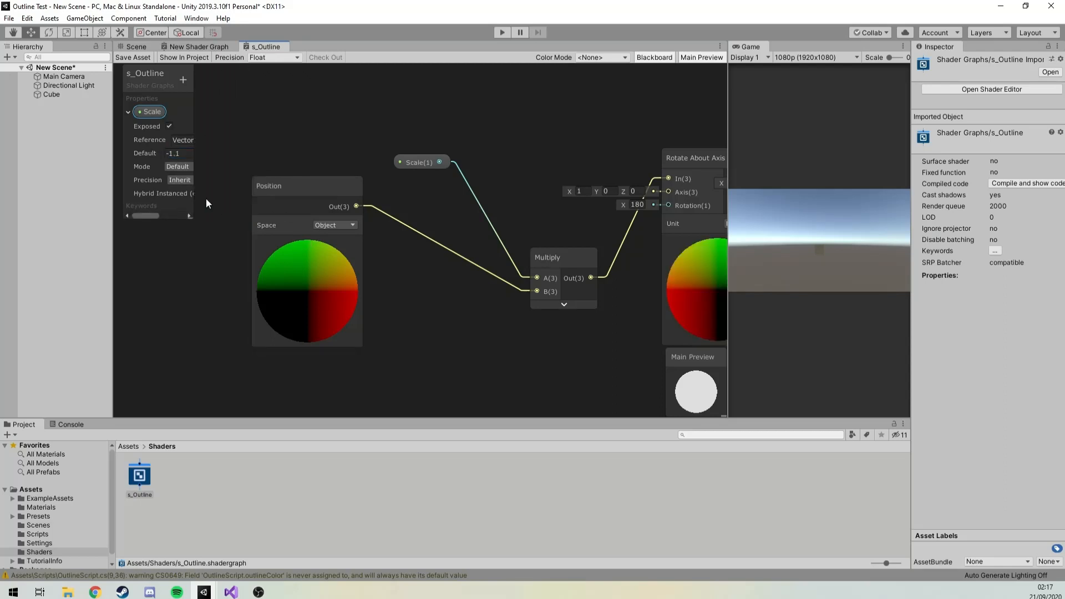
left_click_drag(307, 185, 377, 208)
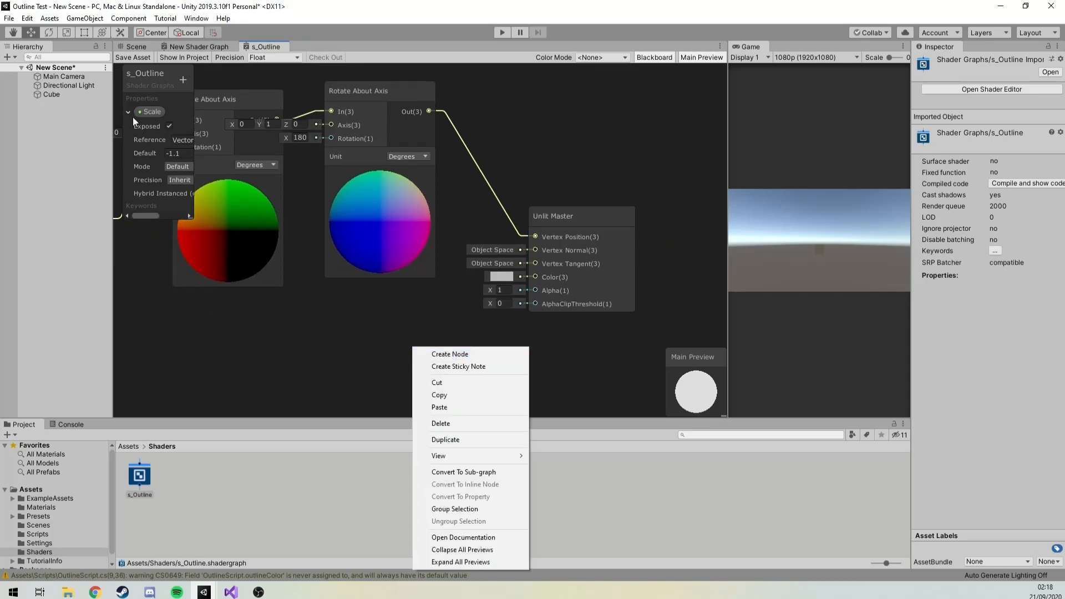
Add a Color property on the Blackboard and expand the Color and Scale settings
left_click(129, 111)
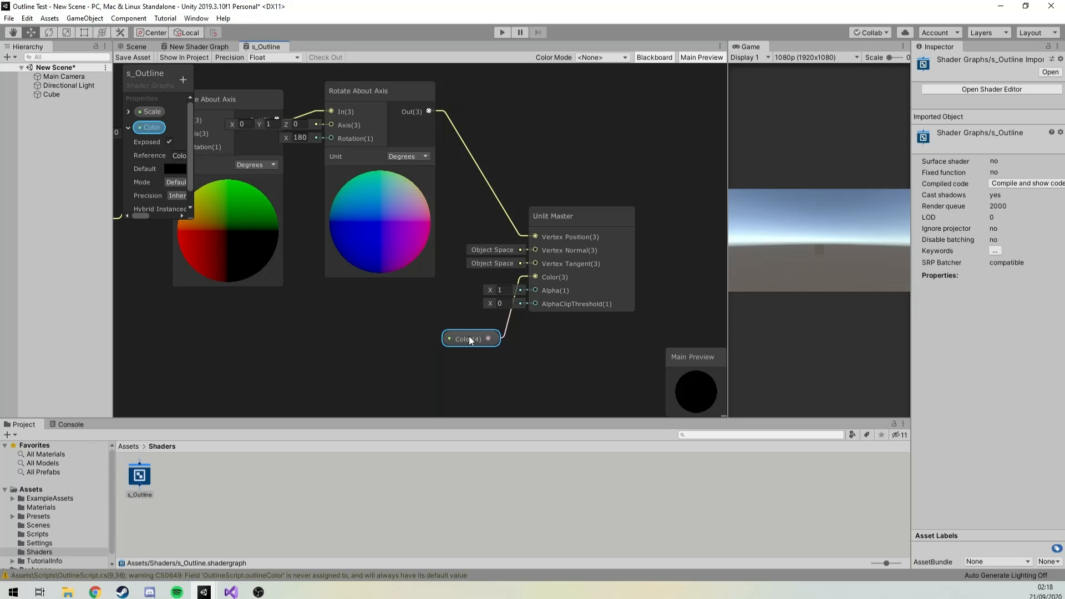
left_click(151, 111)
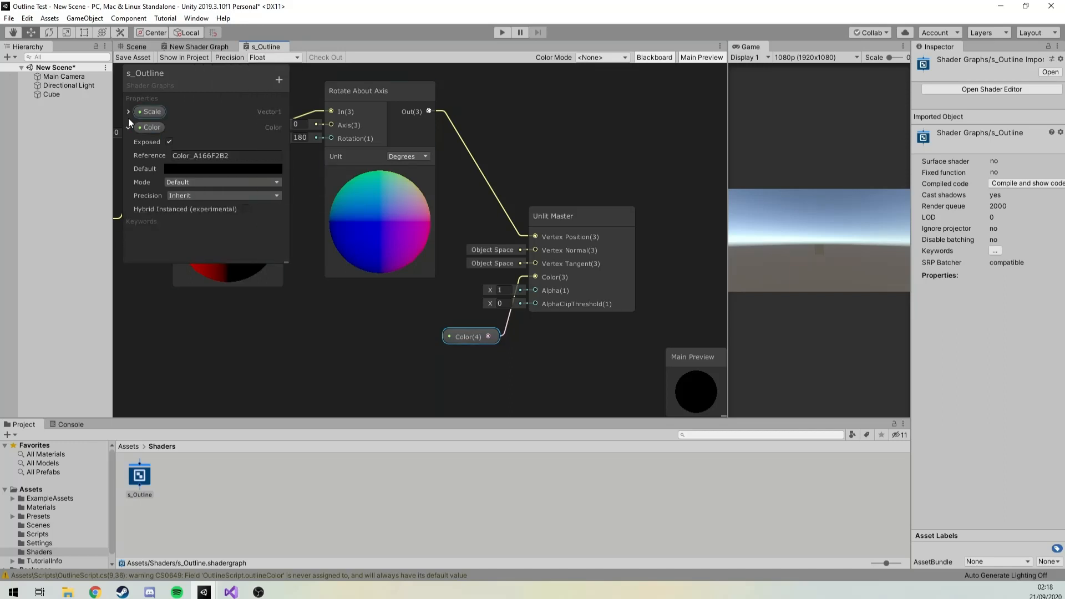
left_click(129, 112)
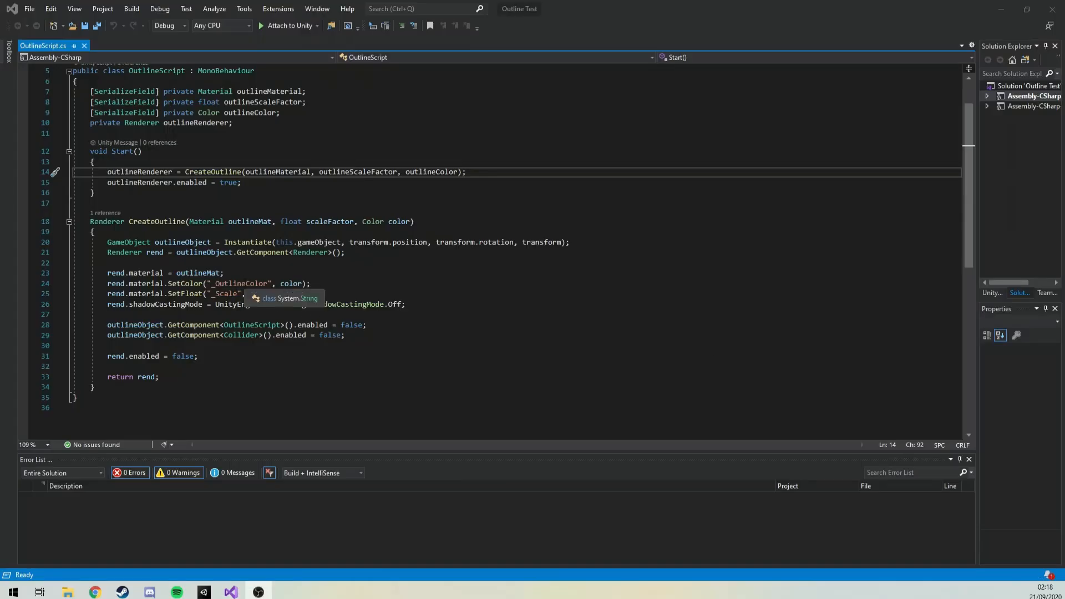
Select the "_Scale" string in OutlineScript.cs
double_click(225, 293)
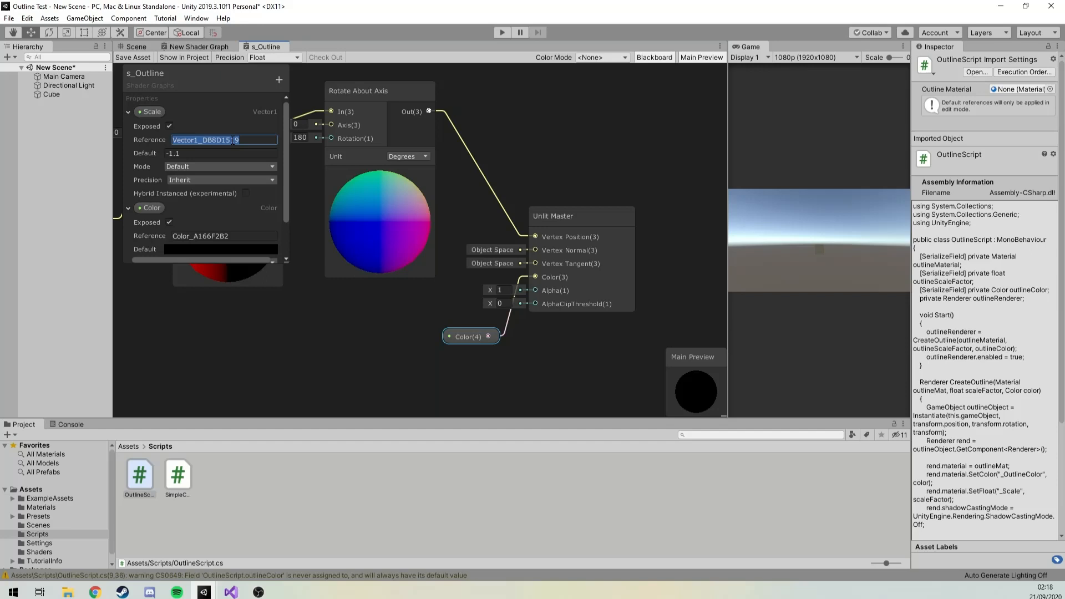
Set the Color property's reference name to _OutlineColor, then return to Visual Studio
type("OutlineColor")
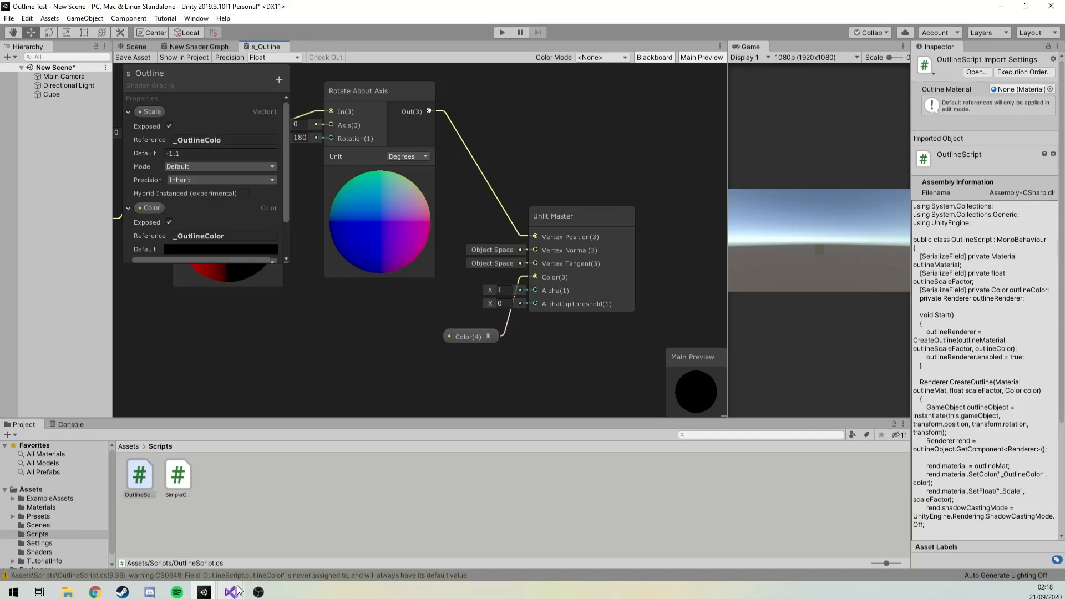
left_click(229, 592)
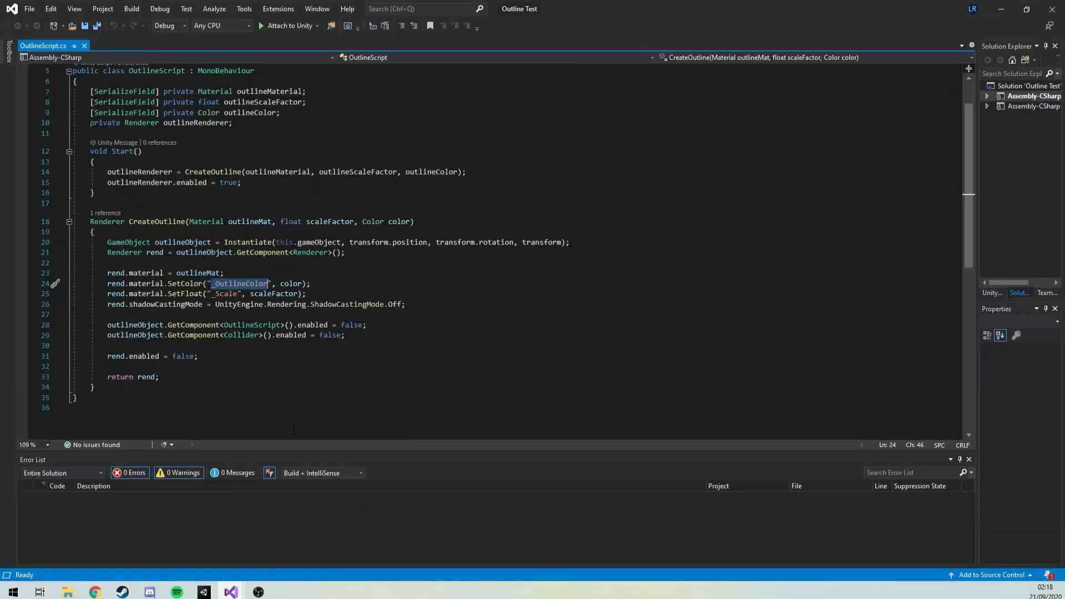
Select _OutlineColor in the script's SetColor call
double_click(226, 294)
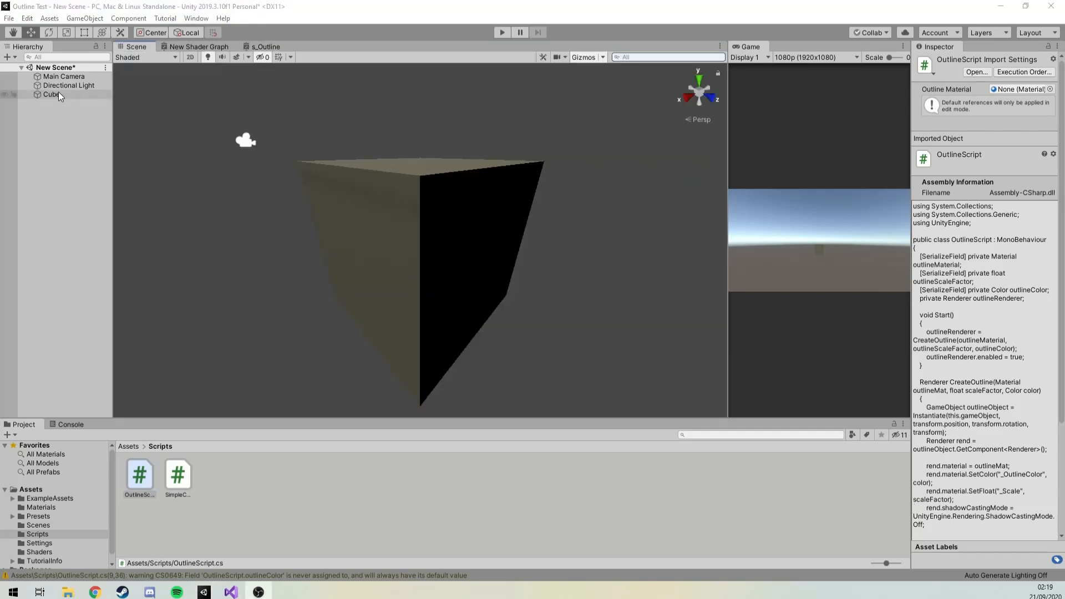
Inspect the Cube's Outline Script component, then open the Assets/Materials folder
left_click(52, 94)
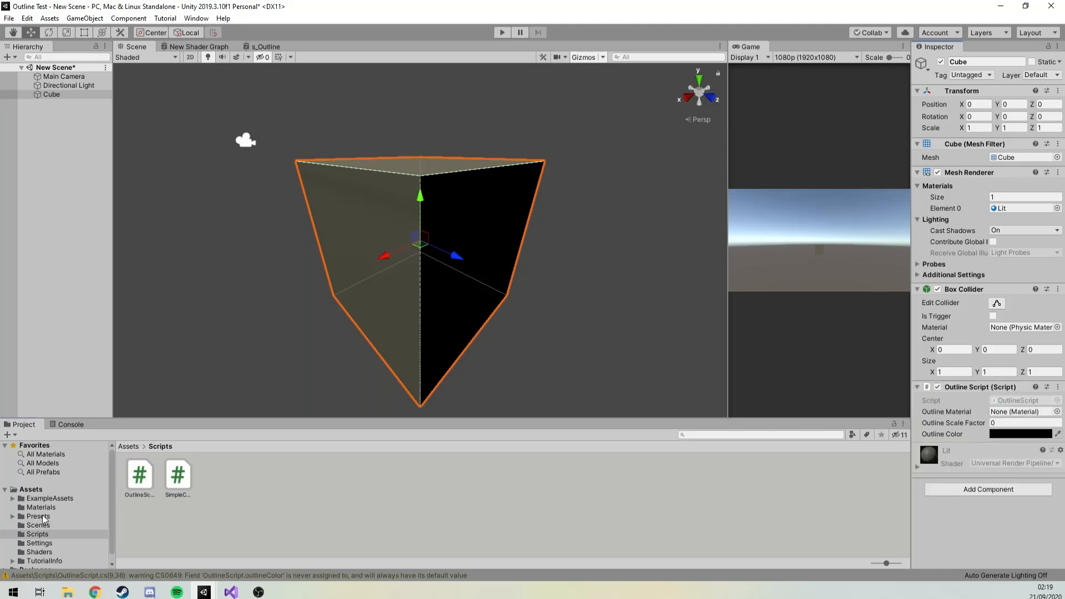
left_click(41, 506)
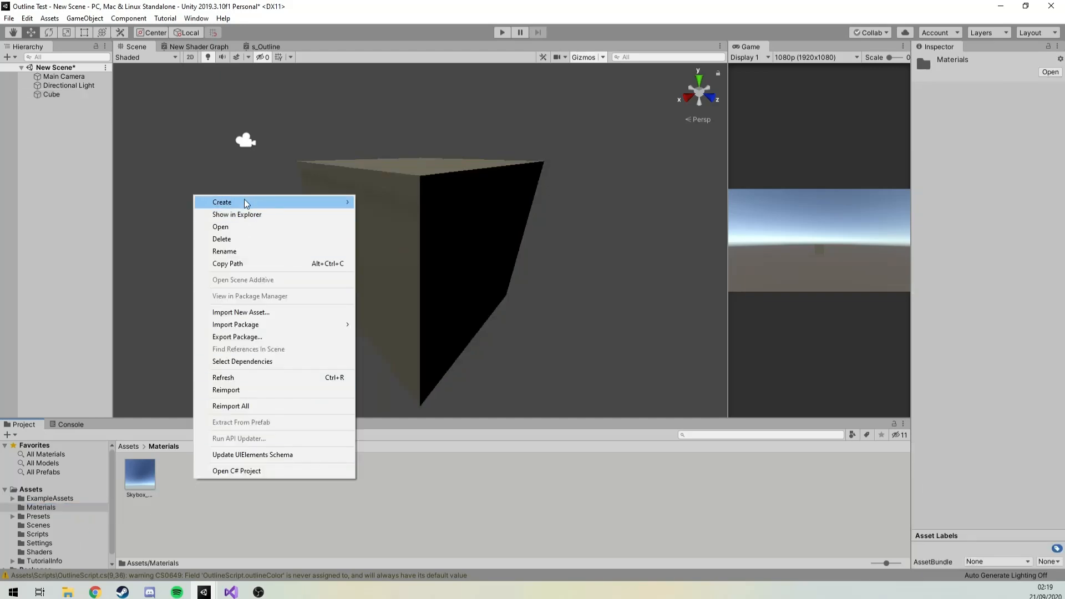
Create material m_Outline in Materials using the Shader Graphs/s_Outline shader, scale -1.1
left_click(221, 202)
type("m_Outline")
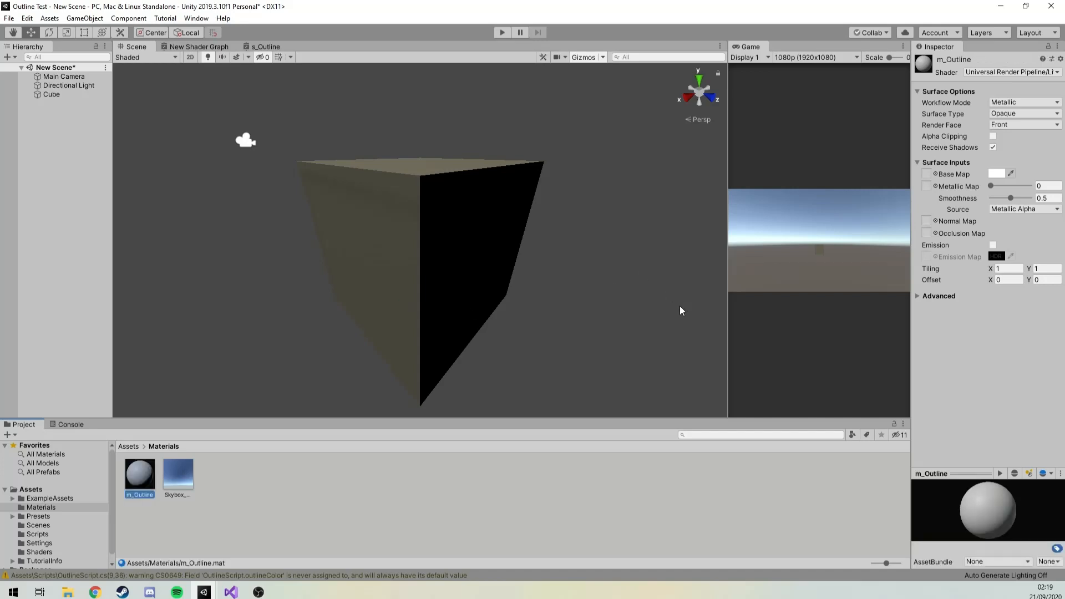
left_click(1010, 72)
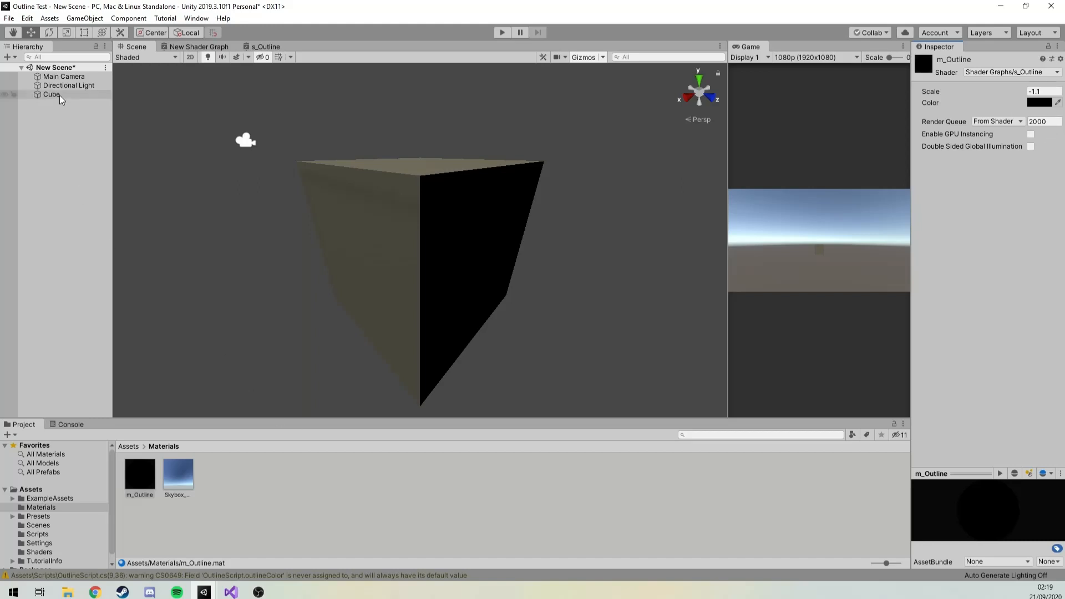
Assign m_Outline as the Cube's Outline Material, with Outline Scale Factor -1.1
left_click(51, 94)
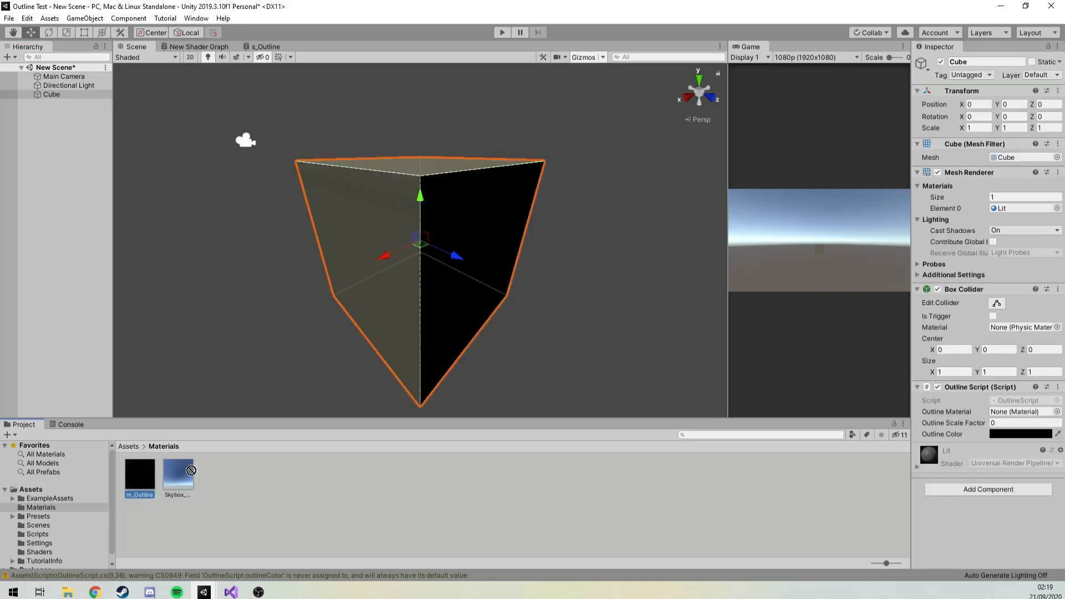
left_click_drag(139, 471, 1022, 411)
type("-1.1")
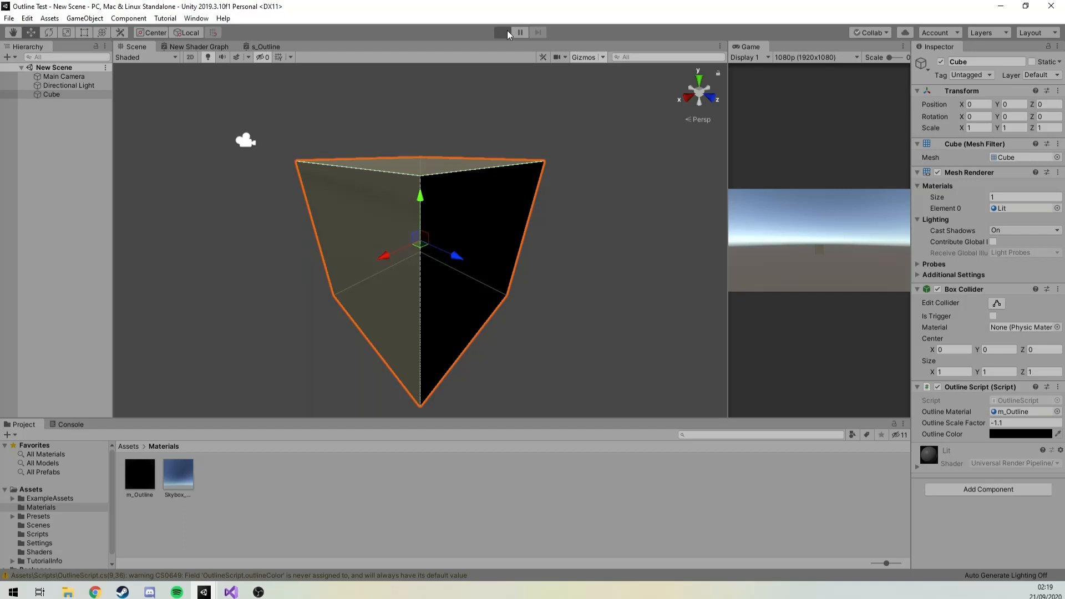
Play-test the scene, rotating and inspecting the cube's black outline and Cube(Clone), then stop
left_click(501, 33)
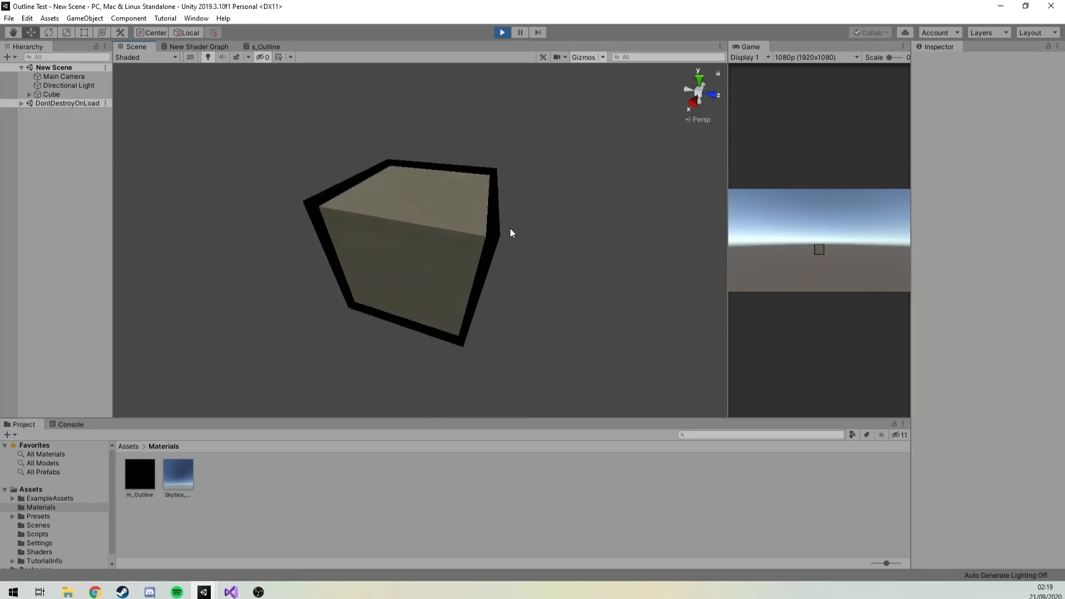
left_click_drag(511, 233, 408, 233)
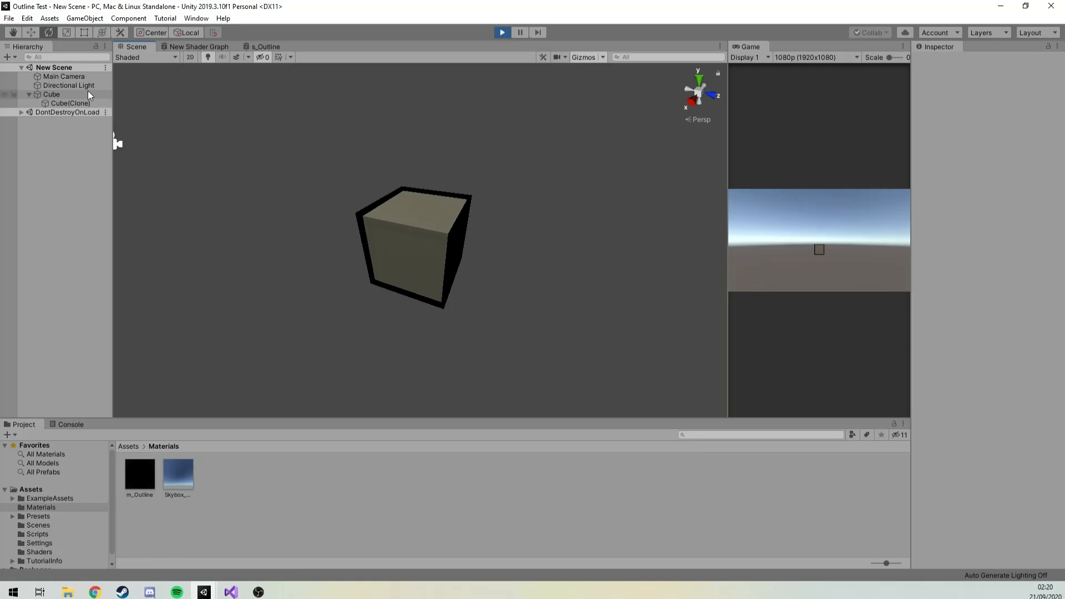
left_click(51, 93)
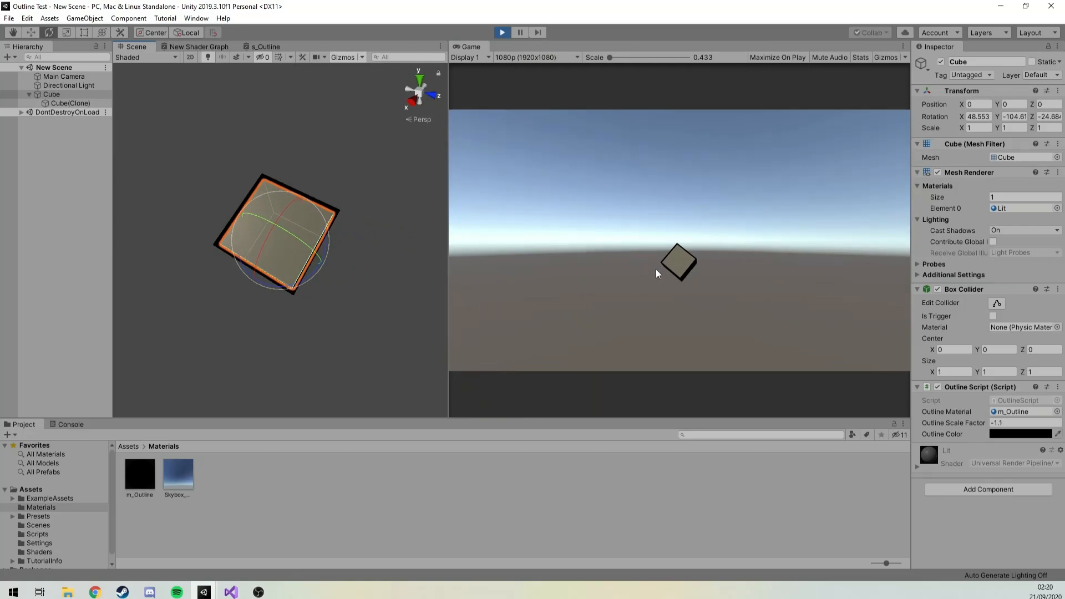
left_click_drag(615, 57, 659, 57)
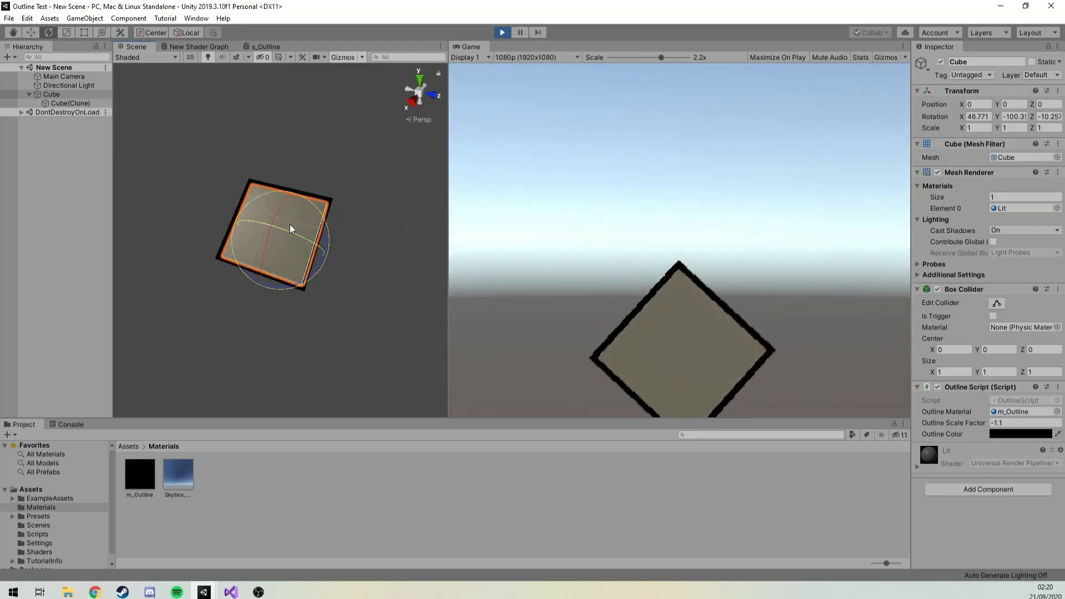
left_click_drag(290, 227, 295, 294)
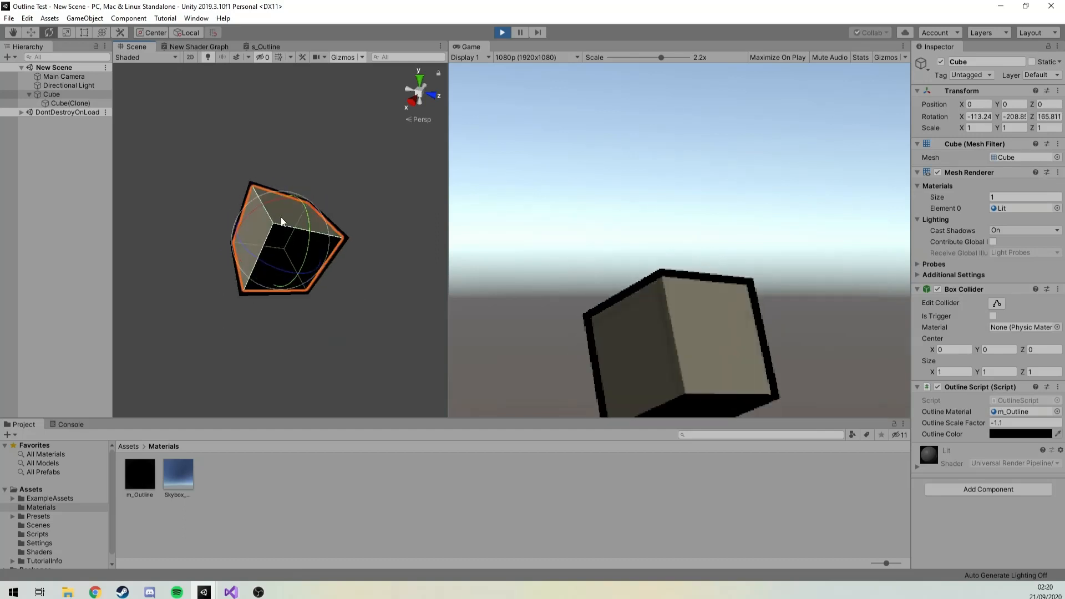
left_click(70, 103)
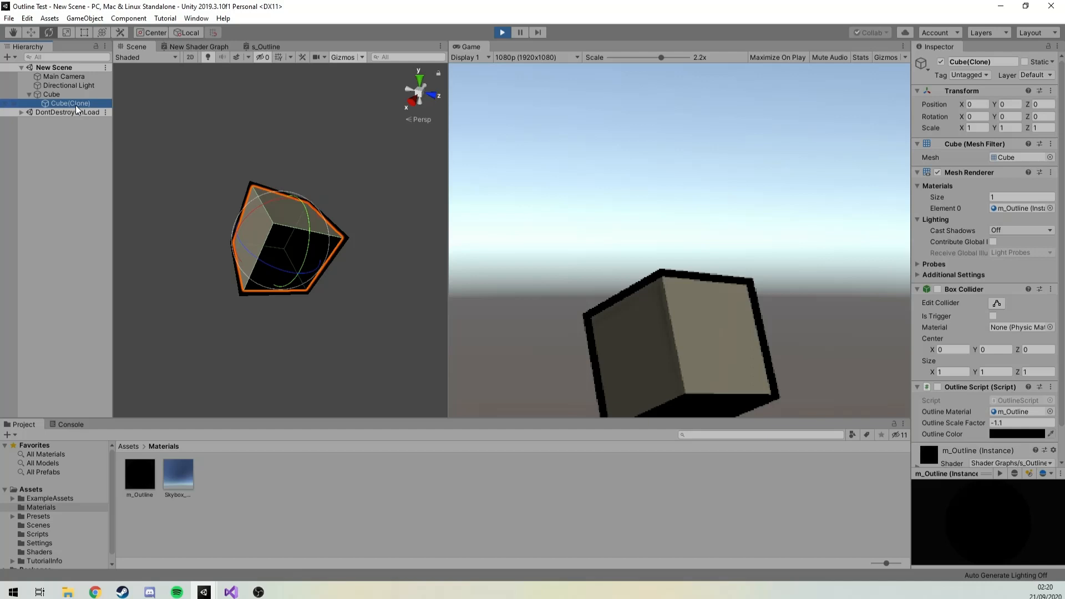
left_click(51, 94)
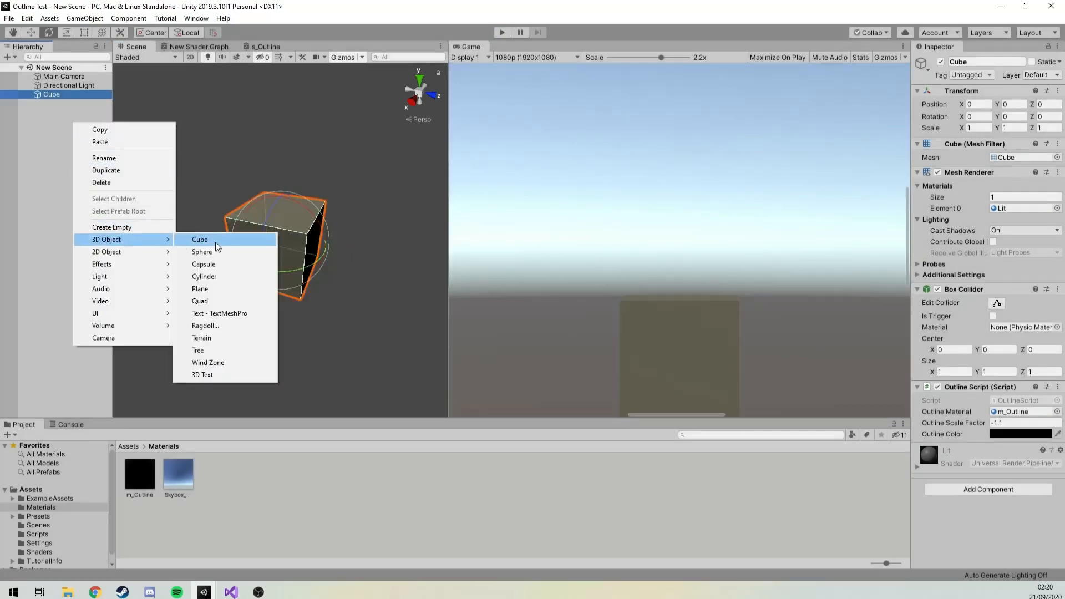
Add a Sphere, disable the Cube, attach OutlineScript with scale factor -1.1, and press Play
left_click(202, 252)
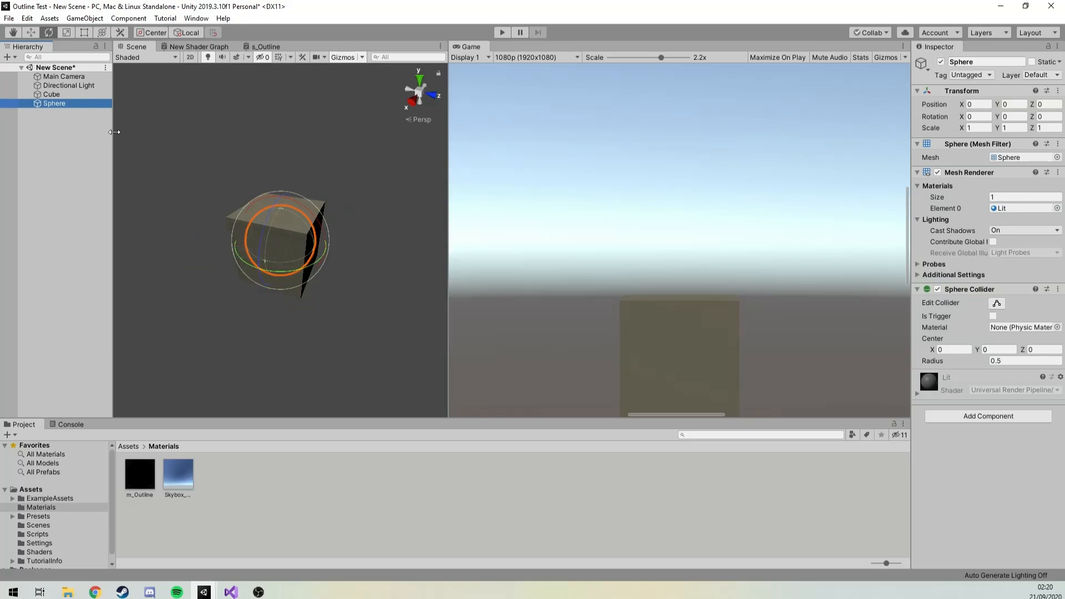
left_click(51, 95)
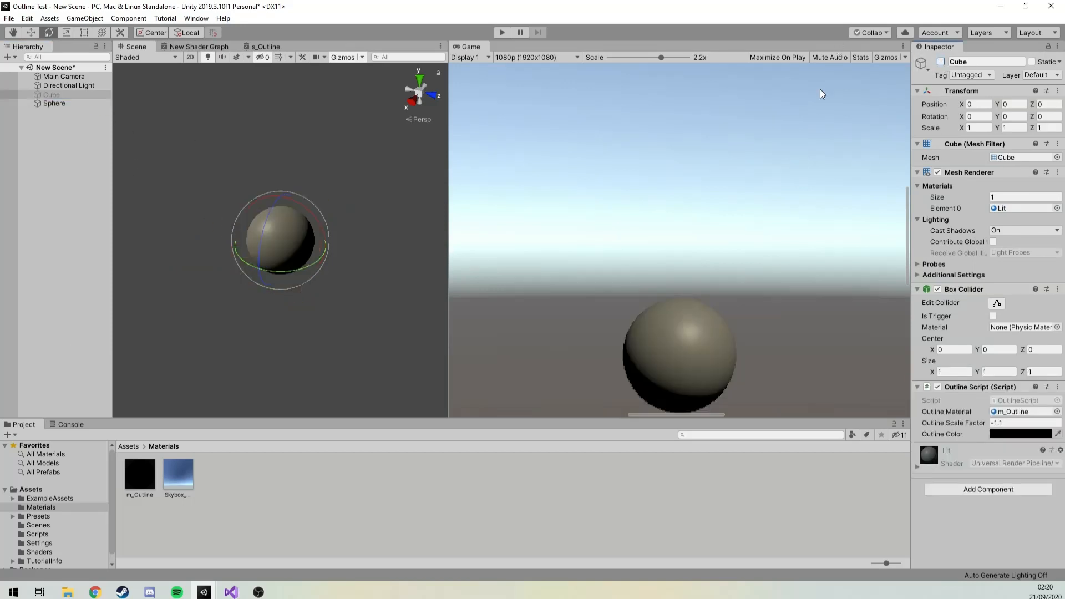
left_click(55, 103)
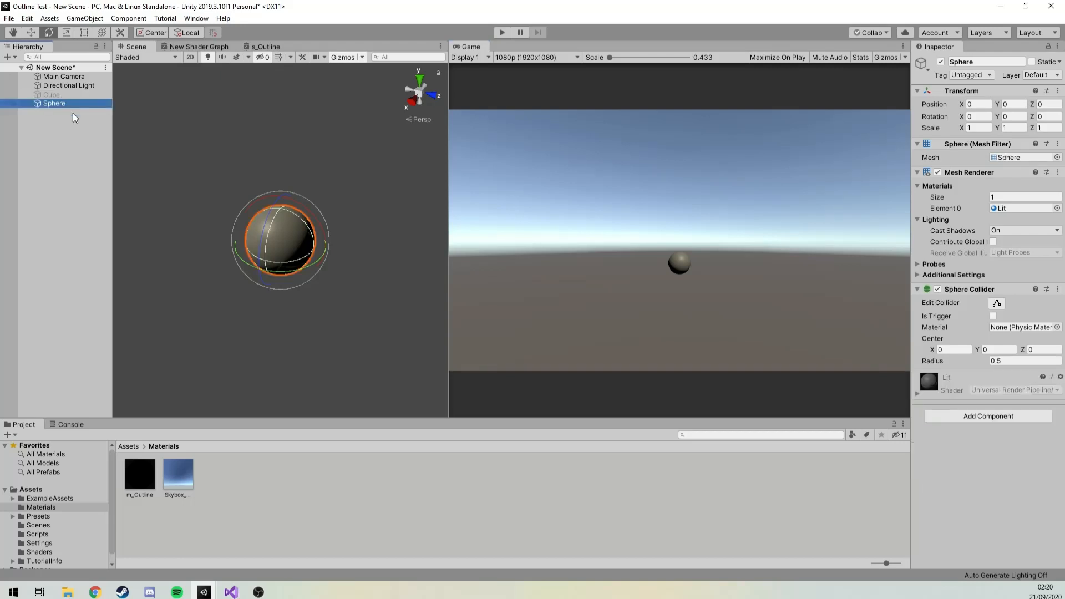
left_click(37, 533)
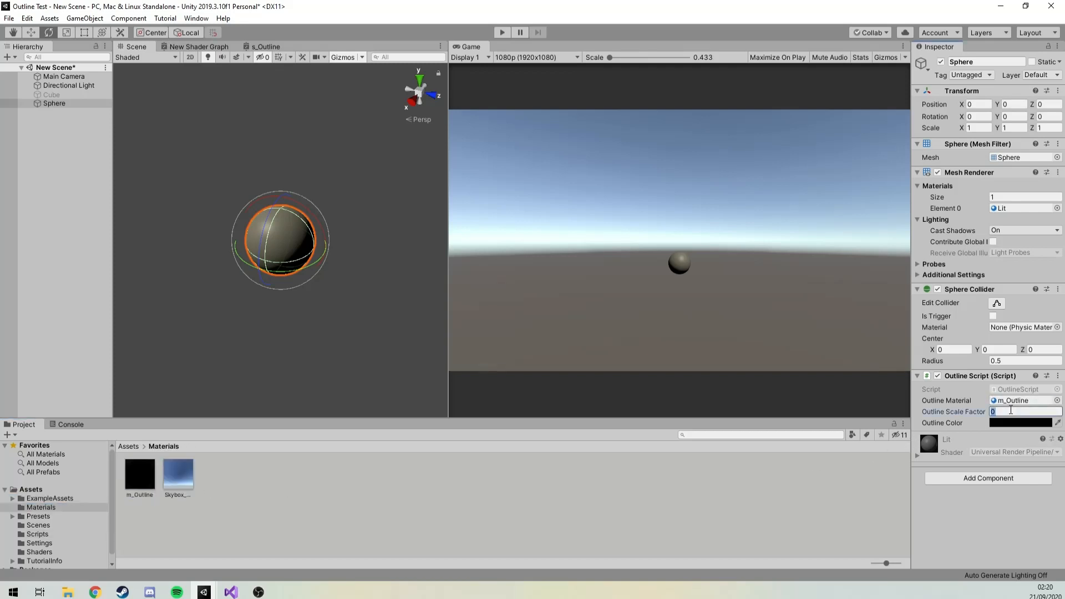
type("-1.1")
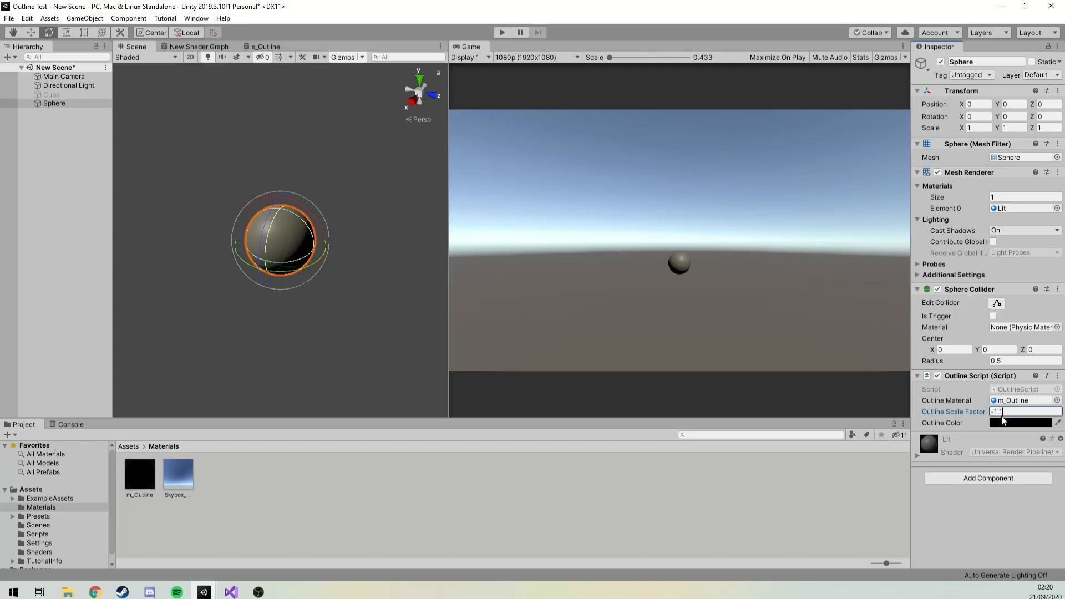
left_click(1025, 411)
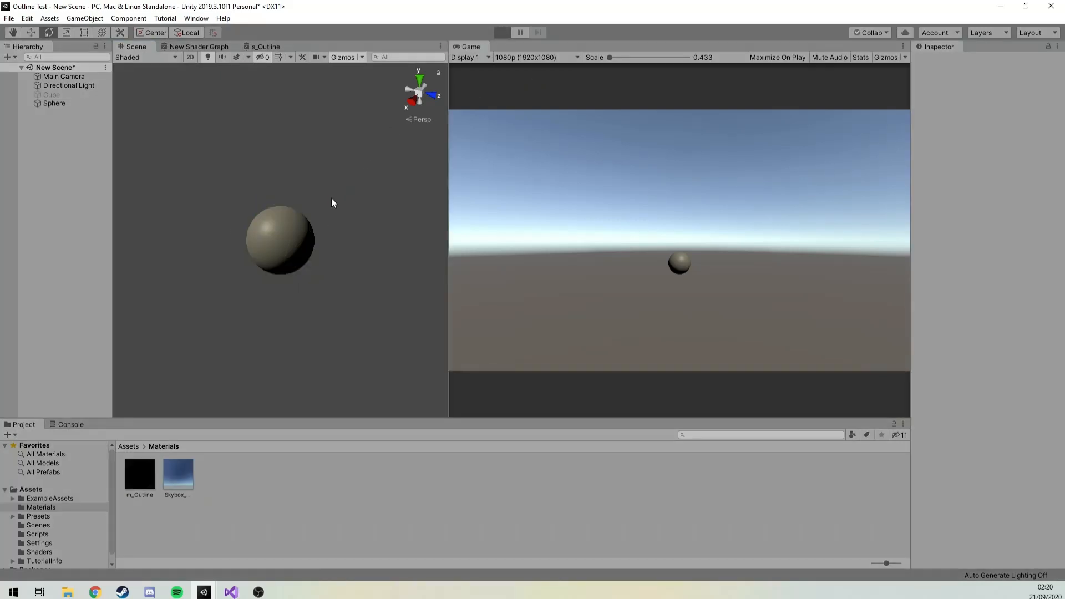
In Play mode, drag the Sphere upward to confirm its outline follows
left_click(501, 32)
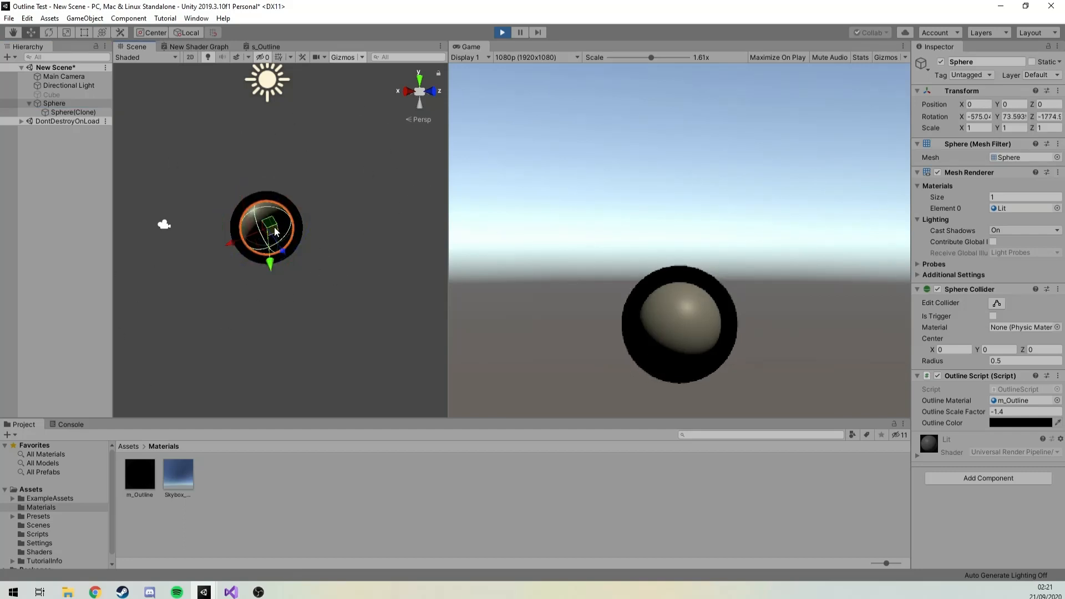
left_click_drag(270, 228, 285, 139)
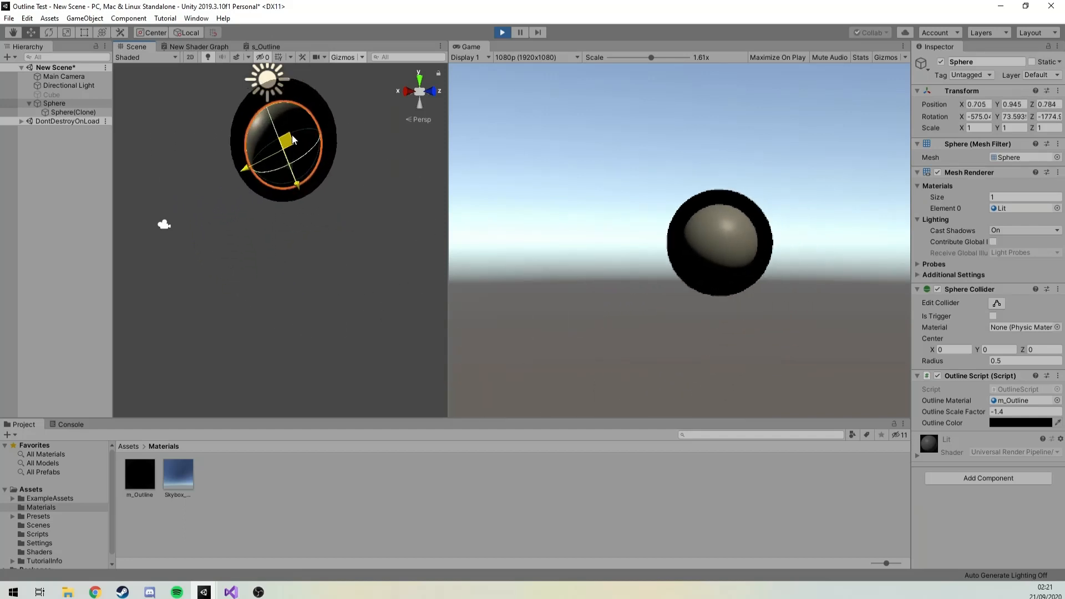